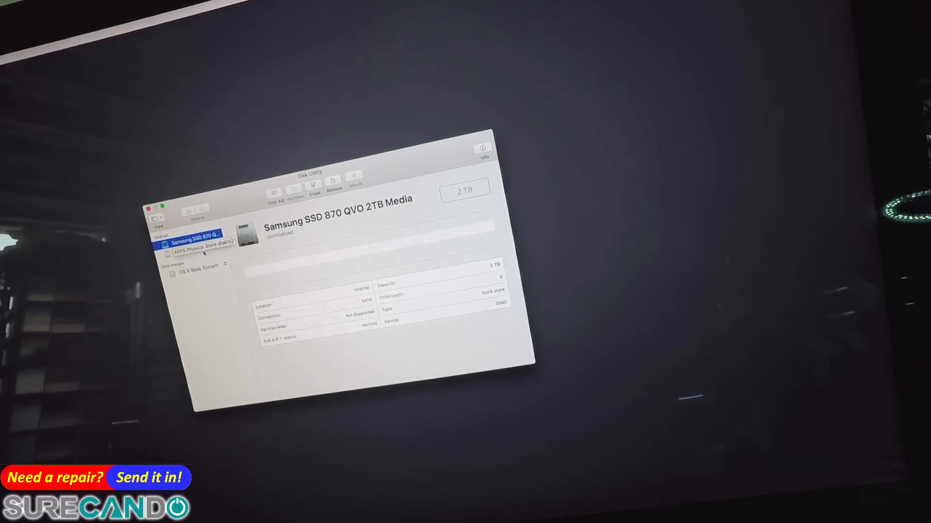
# - Compare the info panels of the Samsung SSD 870 QVO and the 121.02 GB internal APFS Physical Store disk1s2
pyautogui.click(199, 248)
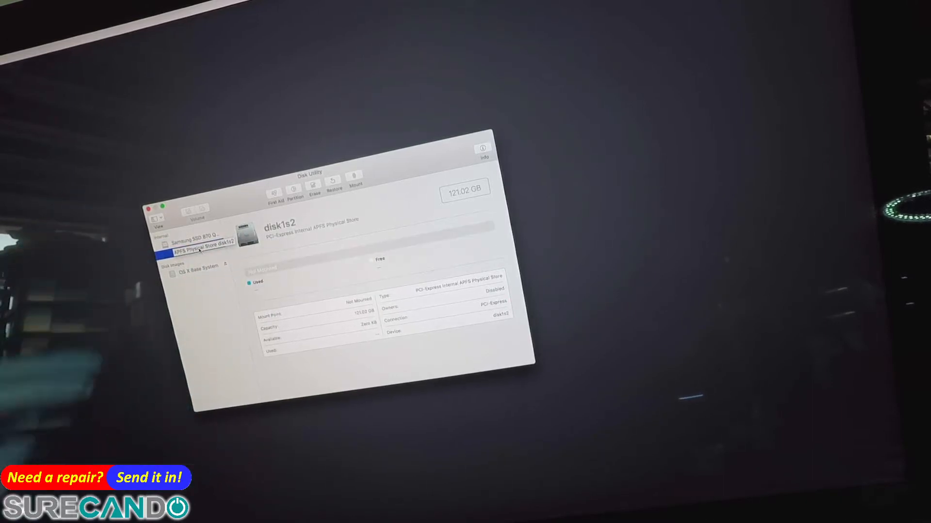
pyautogui.click(198, 237)
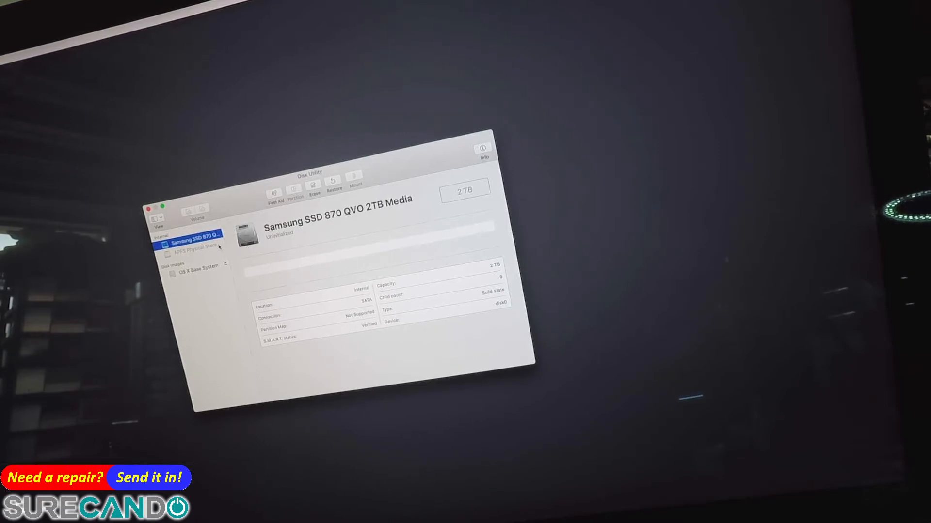
pyautogui.click(201, 243)
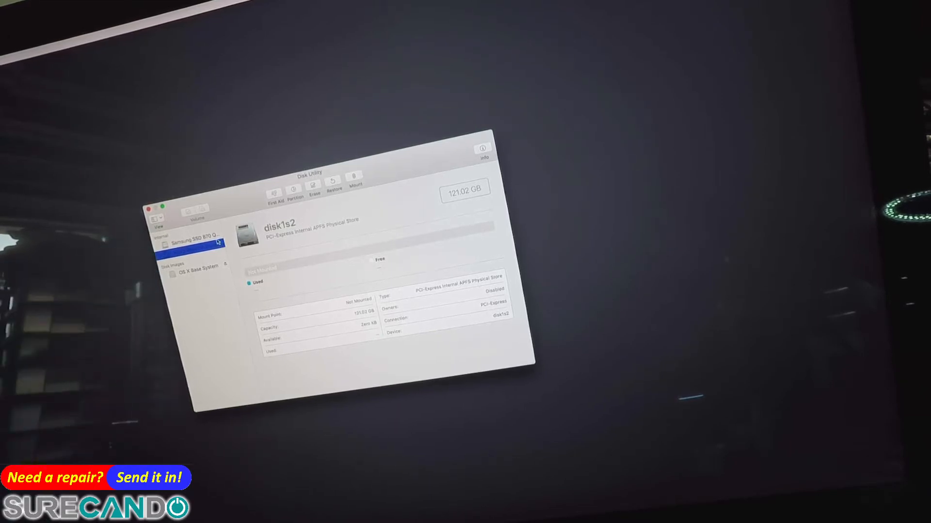
pyautogui.click(195, 233)
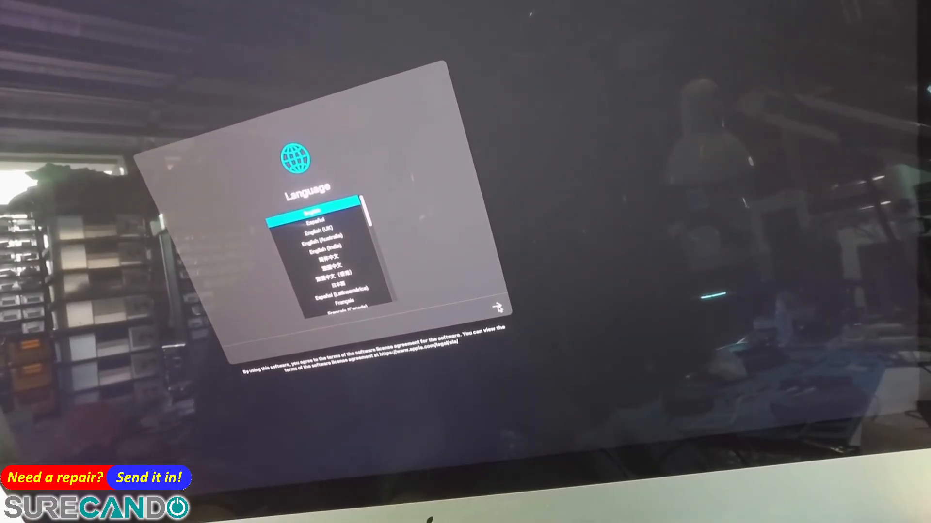
# - Choose English on the Internet Recovery language screen and continue
pyautogui.click(318, 215)
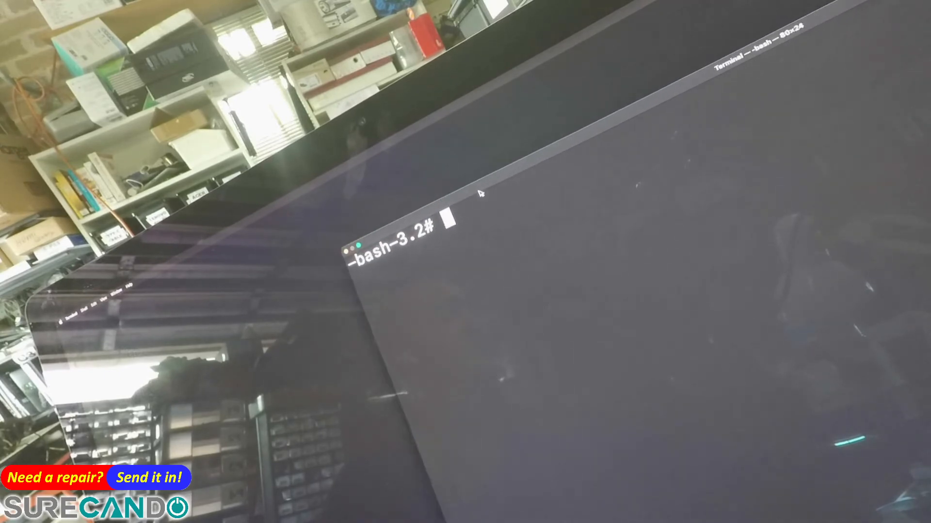
# - Run 'diskutil resetFusion' at the Recovery Terminal root prompt
pyautogui.write('diskutil resetFusion')
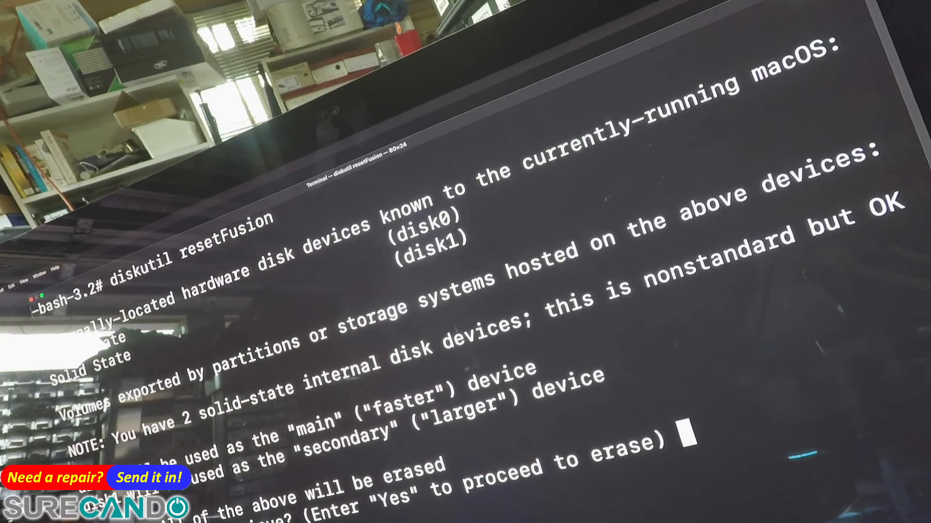
# - Answer 'Yes' to the disk0/disk1 erase warning so the Fusion reset proceeds
pyautogui.write('Yes')
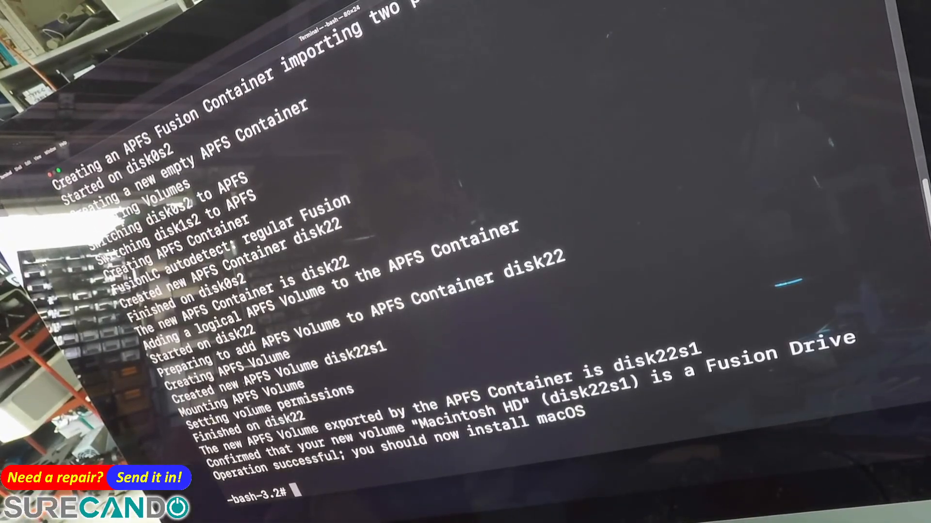
# - Leave Terminal with 'exit' after the Macintosh HD Fusion container is created
pyautogui.write('exit')
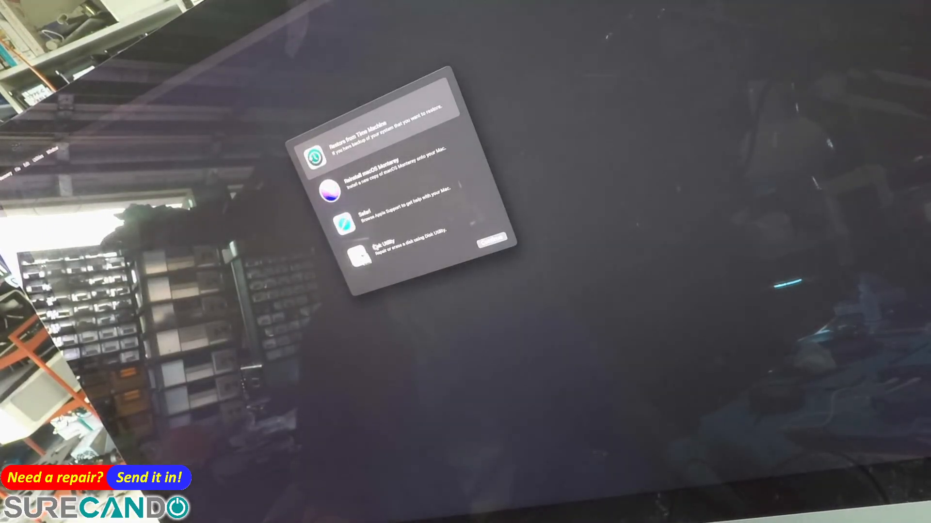
# - Launch Disk Utility from Recovery utilities to check the 2.12 TB Macintosh HD volume
pyautogui.click(362, 255)
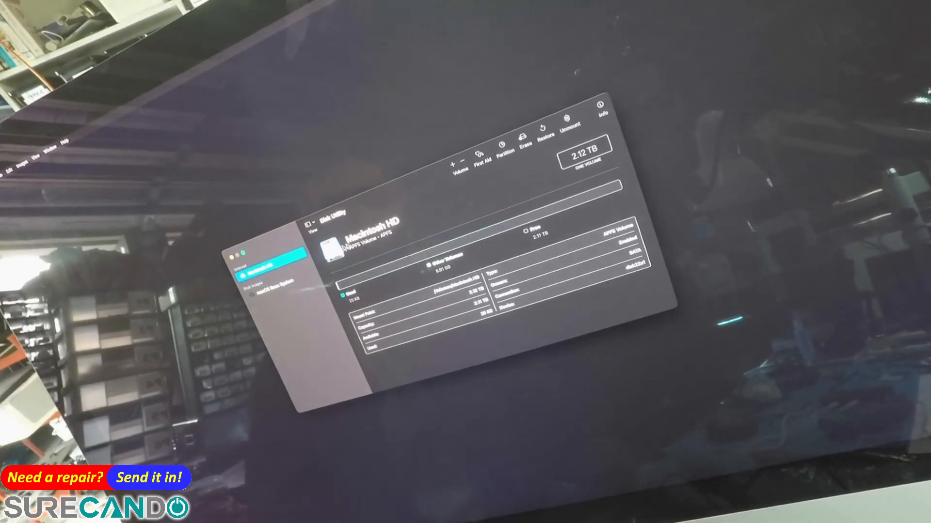